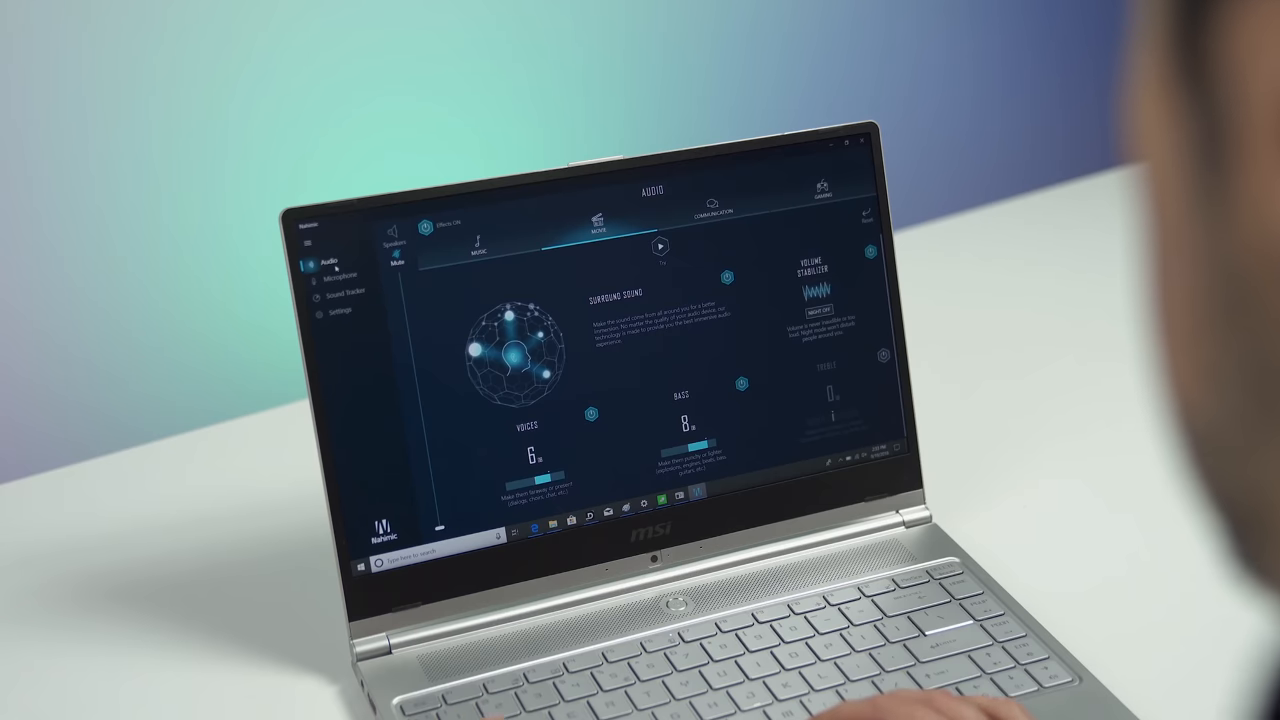
# - Show the Windows Start menu over Nahimic's audio page and scroll its installed-apps list
pyautogui.click(360, 562)
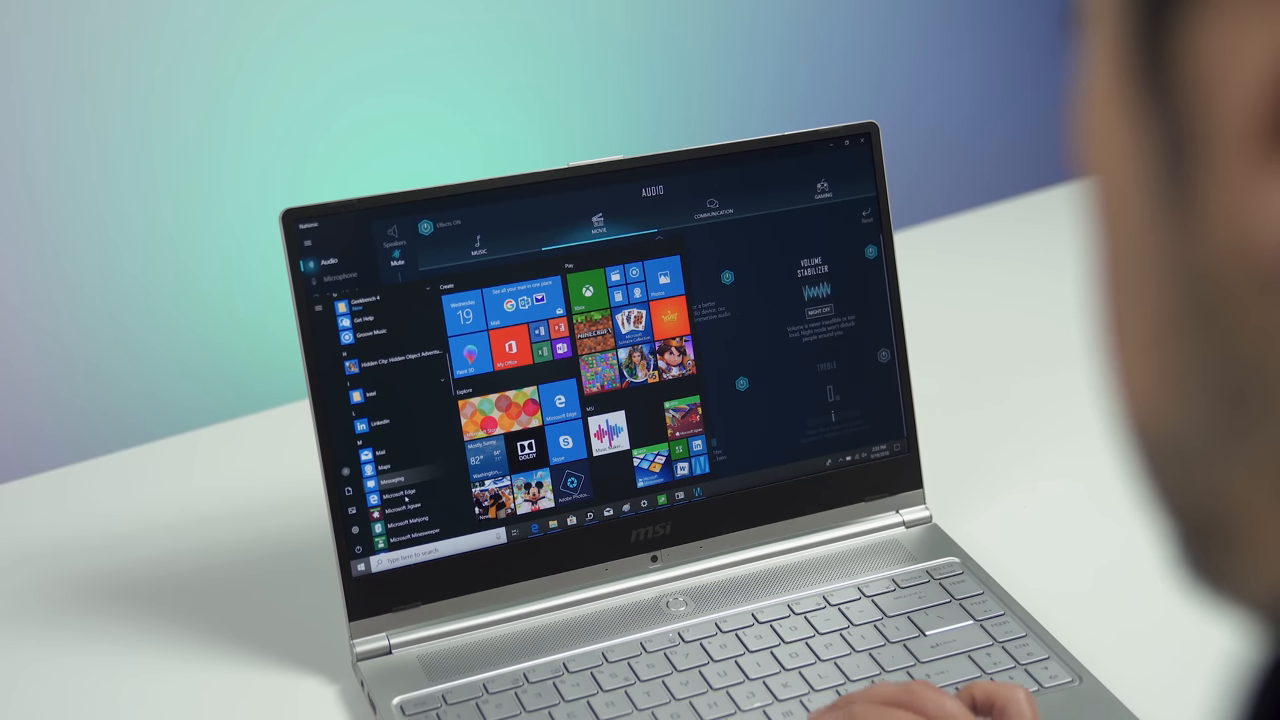
pyautogui.scroll(-3)
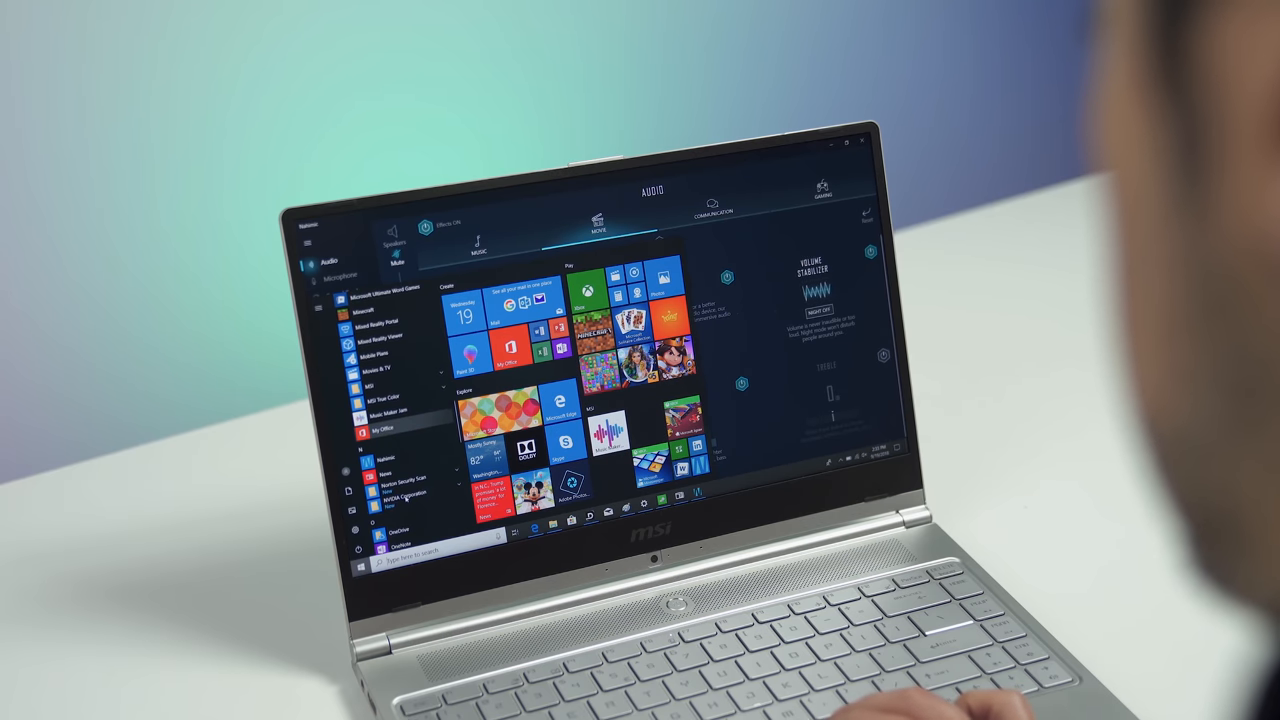